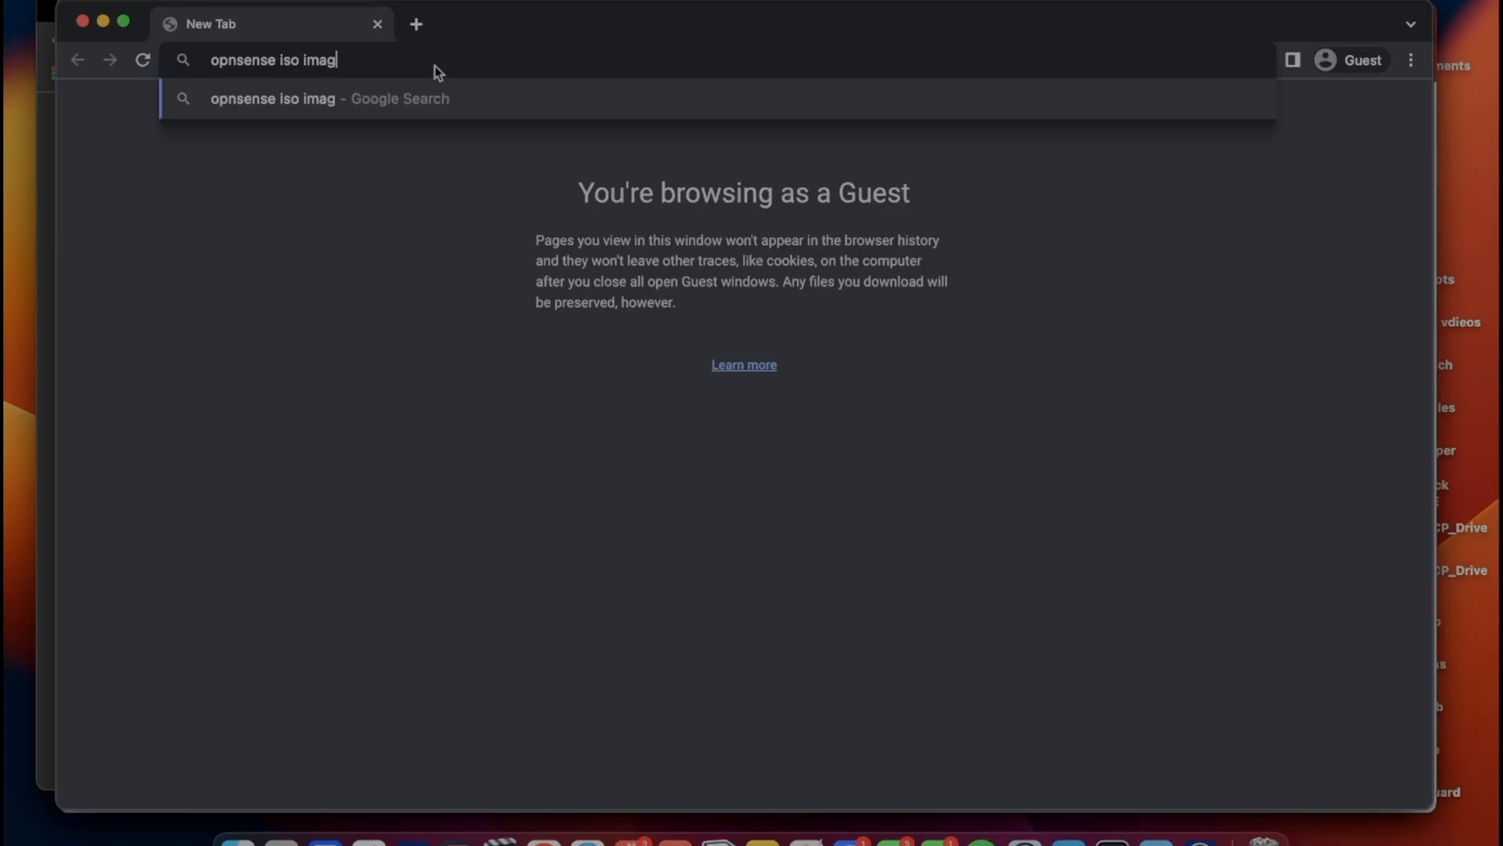
Run a Google search for 'opnsense iso image'
{"action": "key", "text": "Return"}
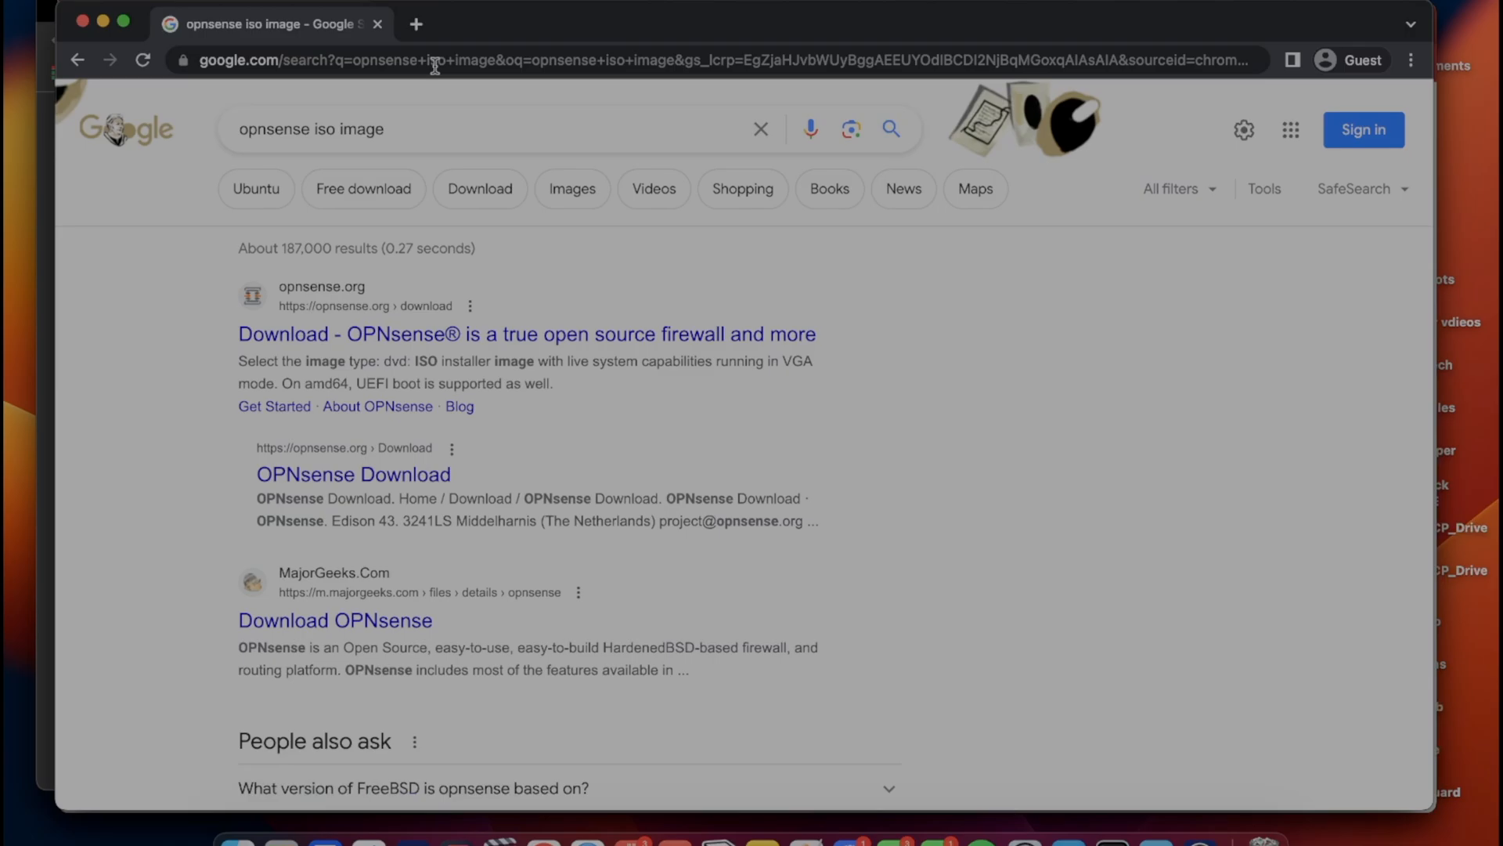
Download the amd64 dvd OPNsense image from the NYC*BUG (East Coast) mirror on opnsense.org
{"action": "left_click", "coordinate": [525, 334]}
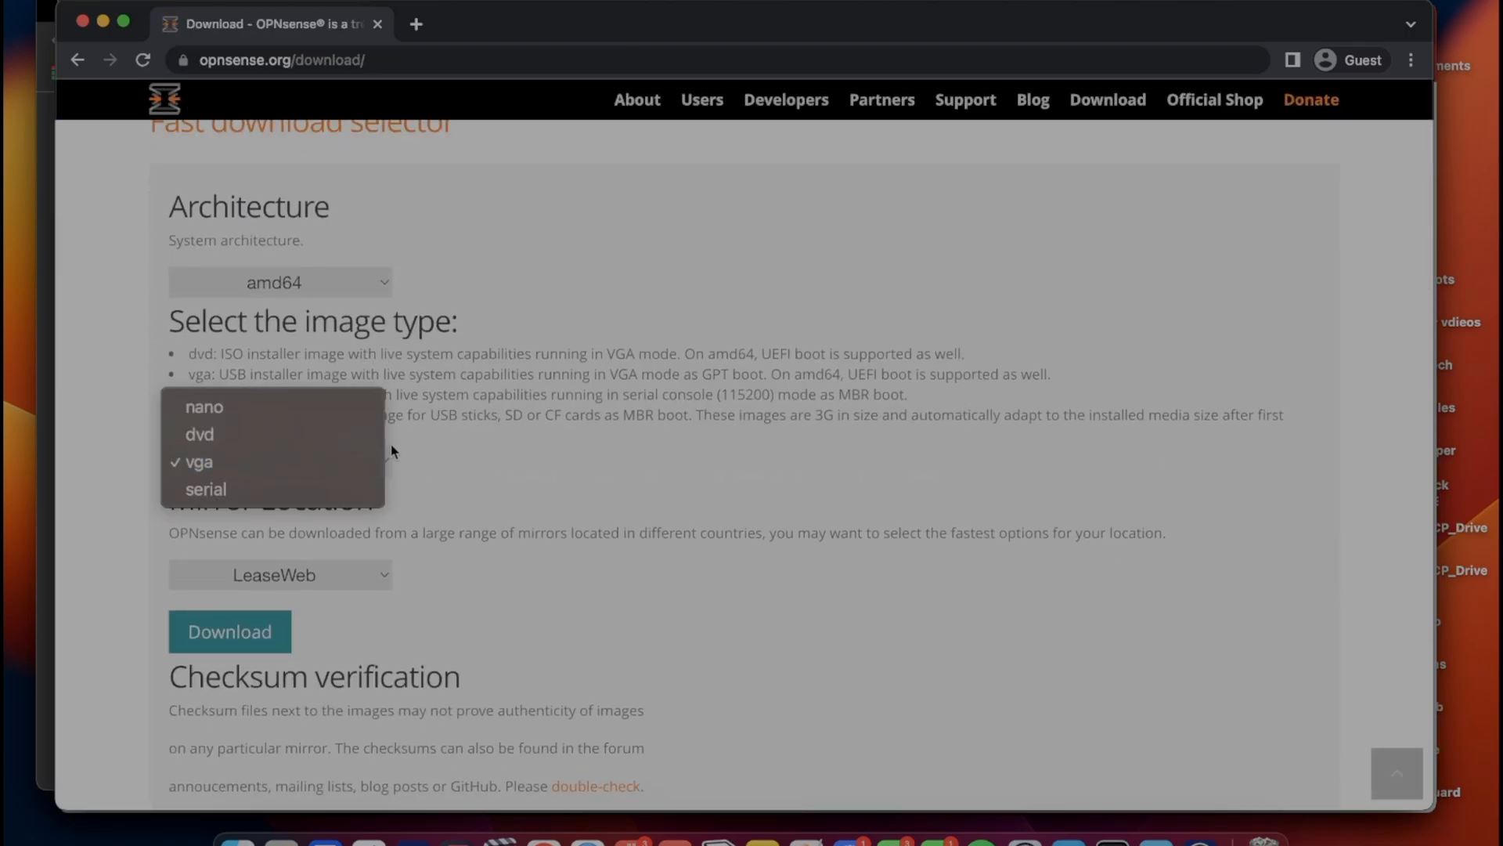
{"action": "left_click", "coordinate": [281, 573]}
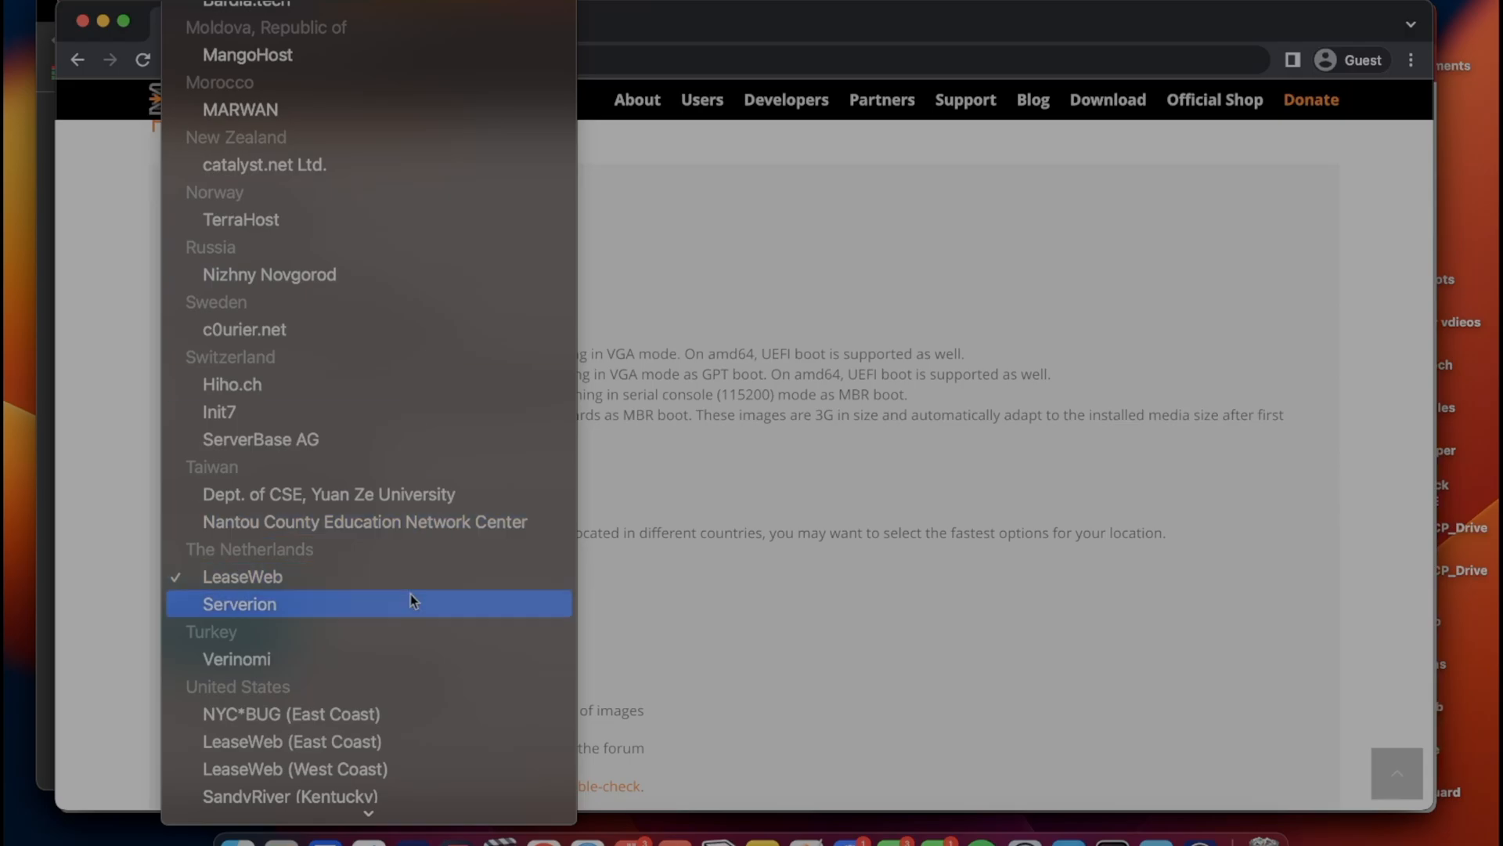
{"action": "scroll", "scroll_direction": "up", "scroll_amount": 3}
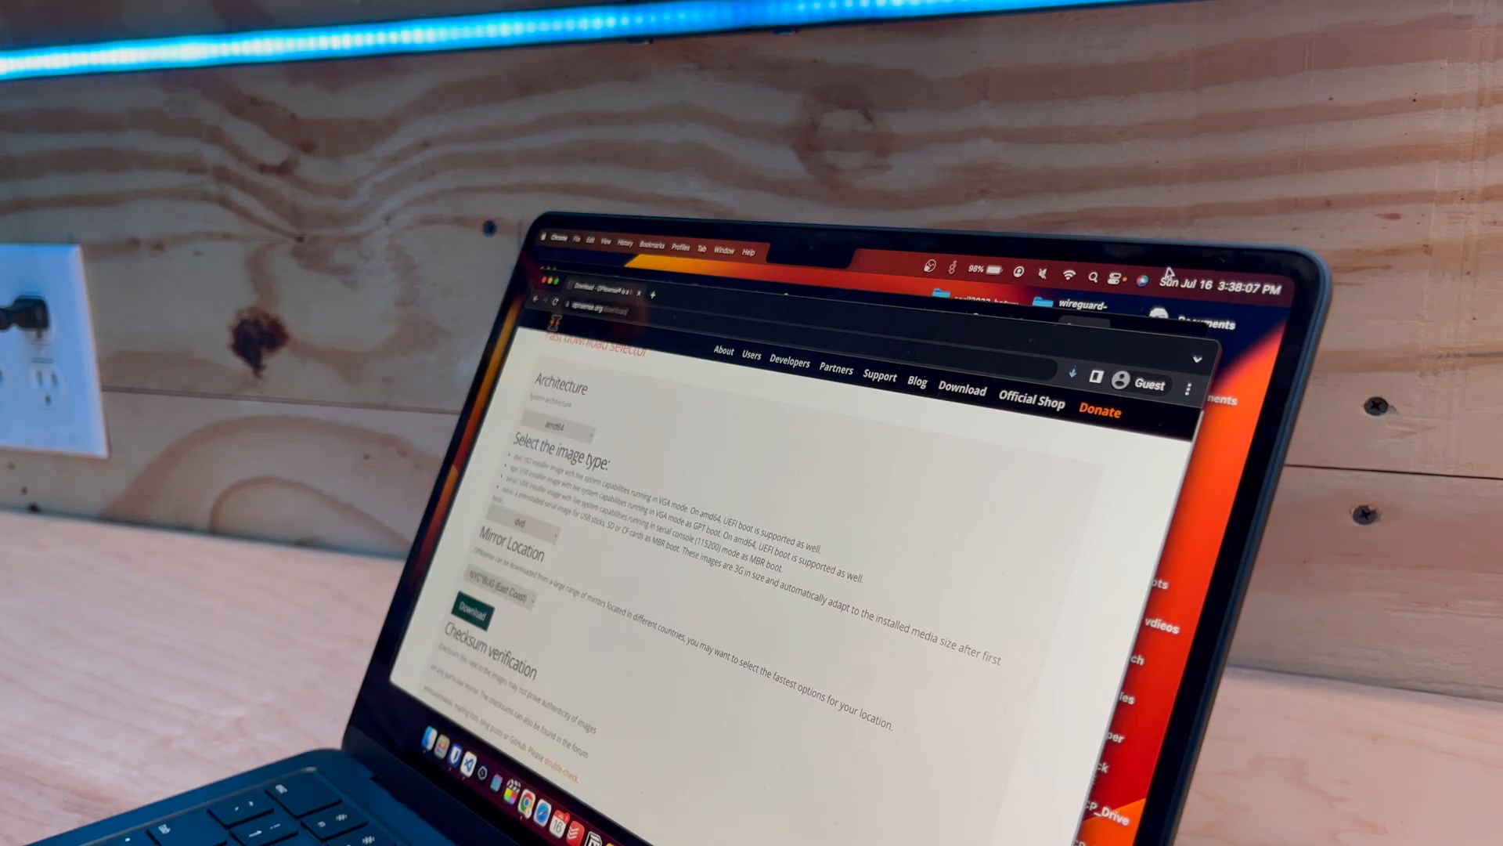
{"action": "left_click", "coordinate": [1077, 371]}
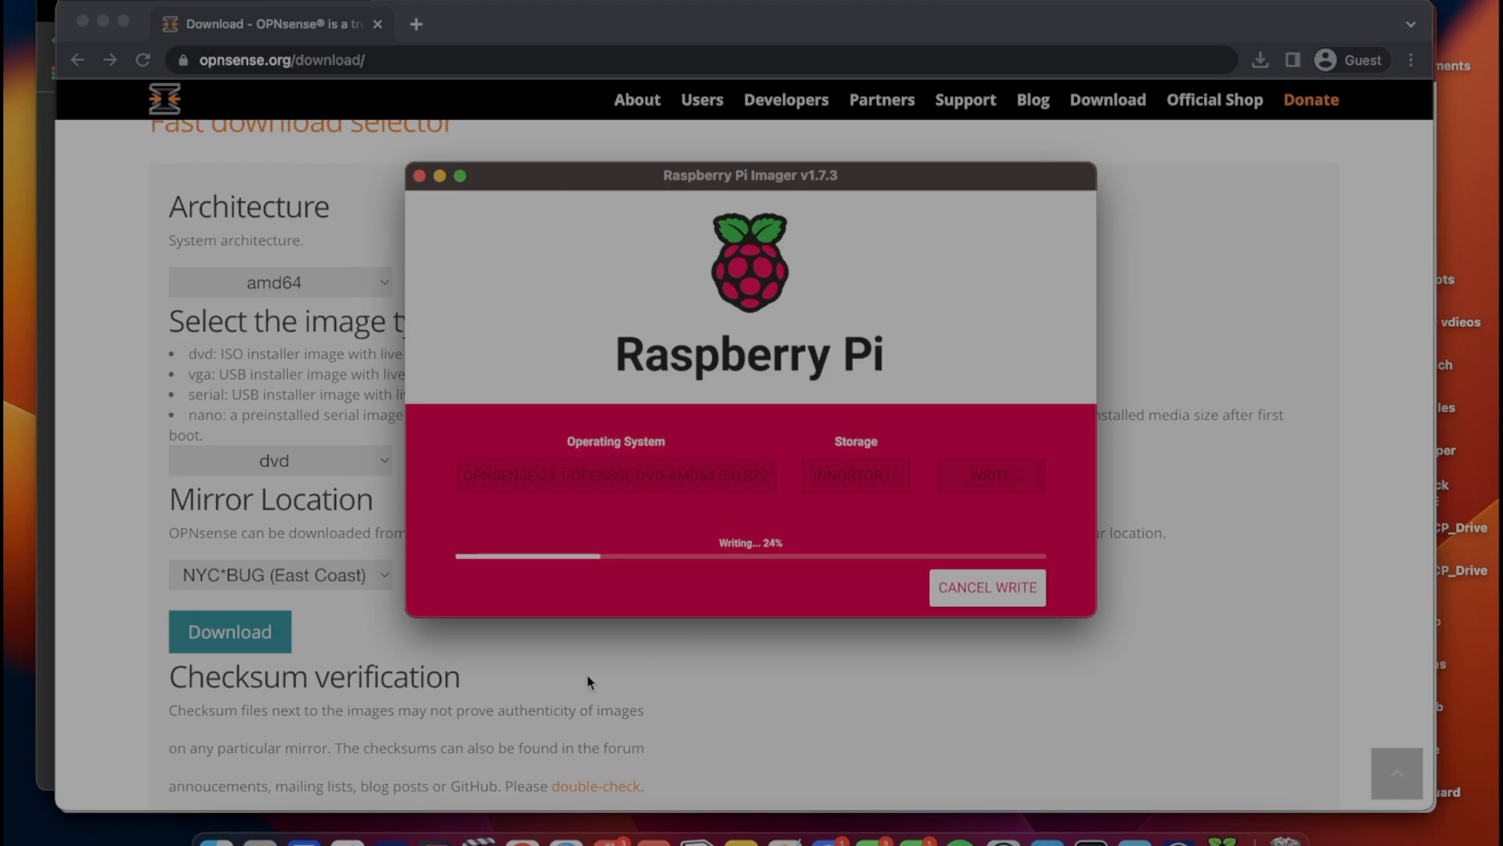
{"action": "mouse_move", "coordinate": [644, 466]}
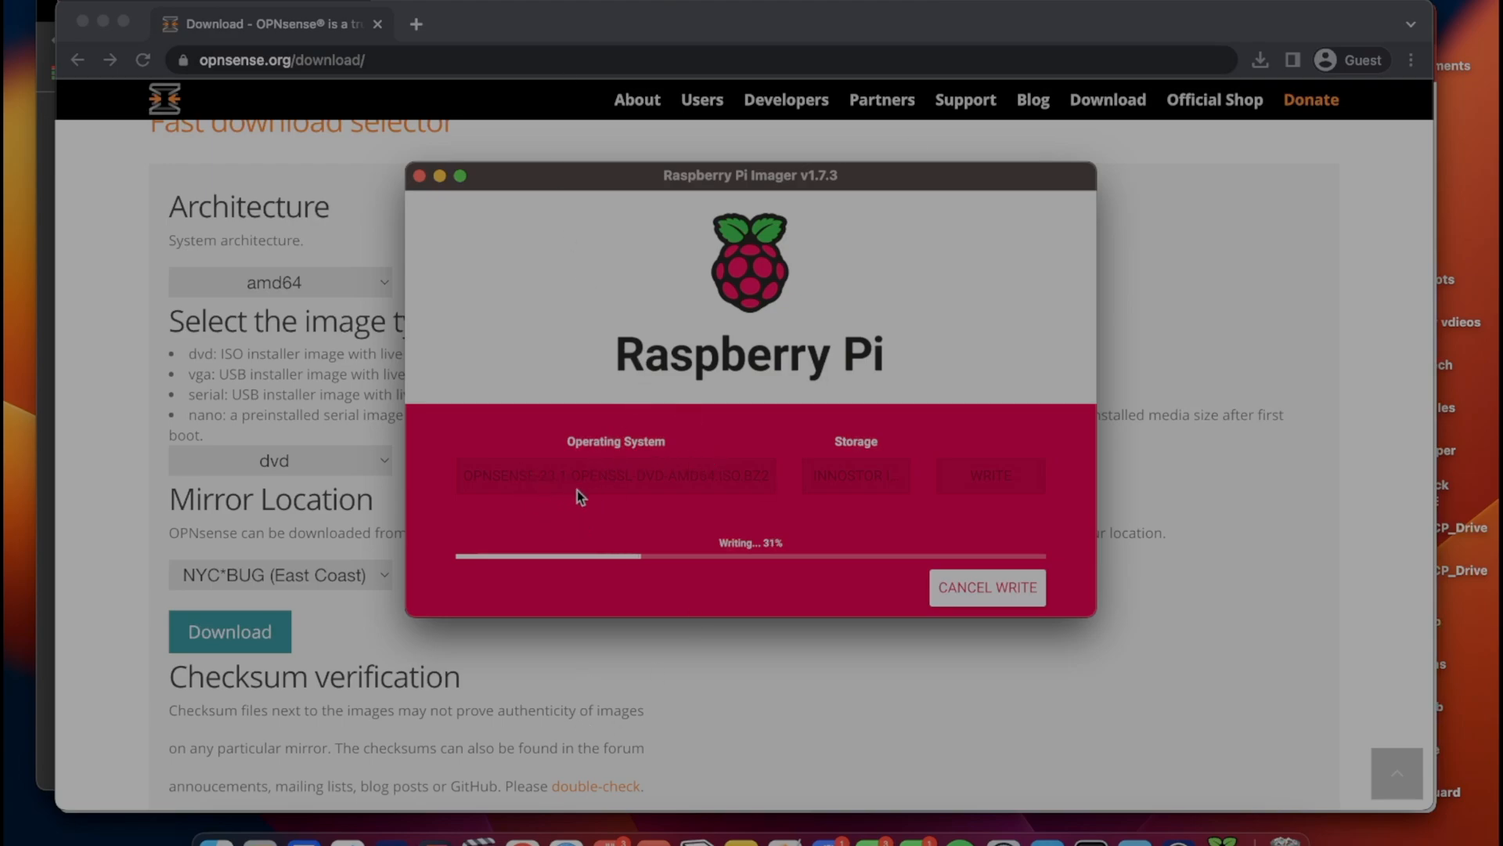
{"action": "mouse_move", "coordinate": [827, 492]}
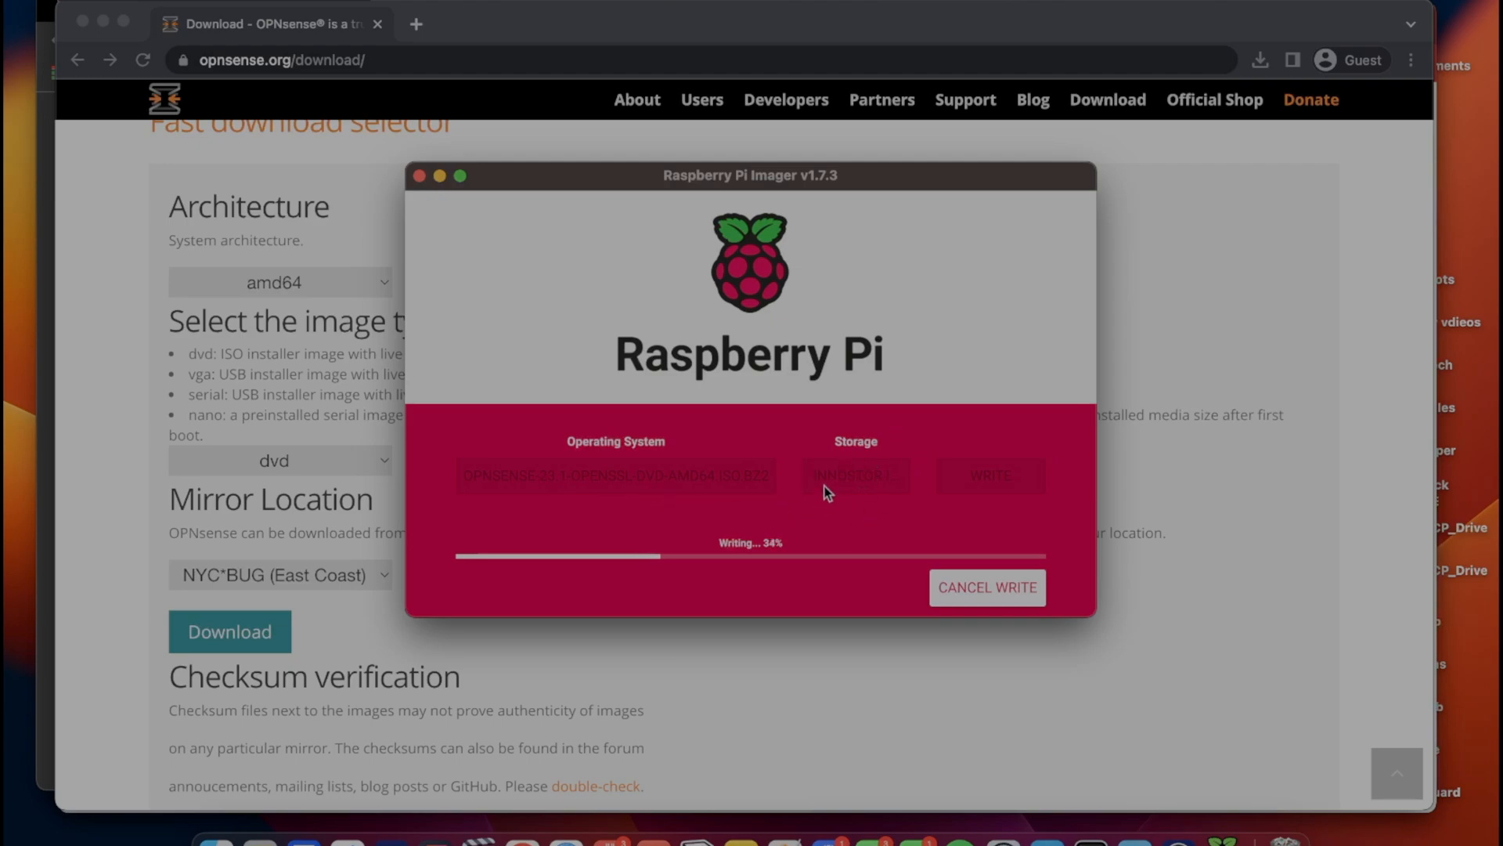
{"action": "mouse_move", "coordinate": [997, 473]}
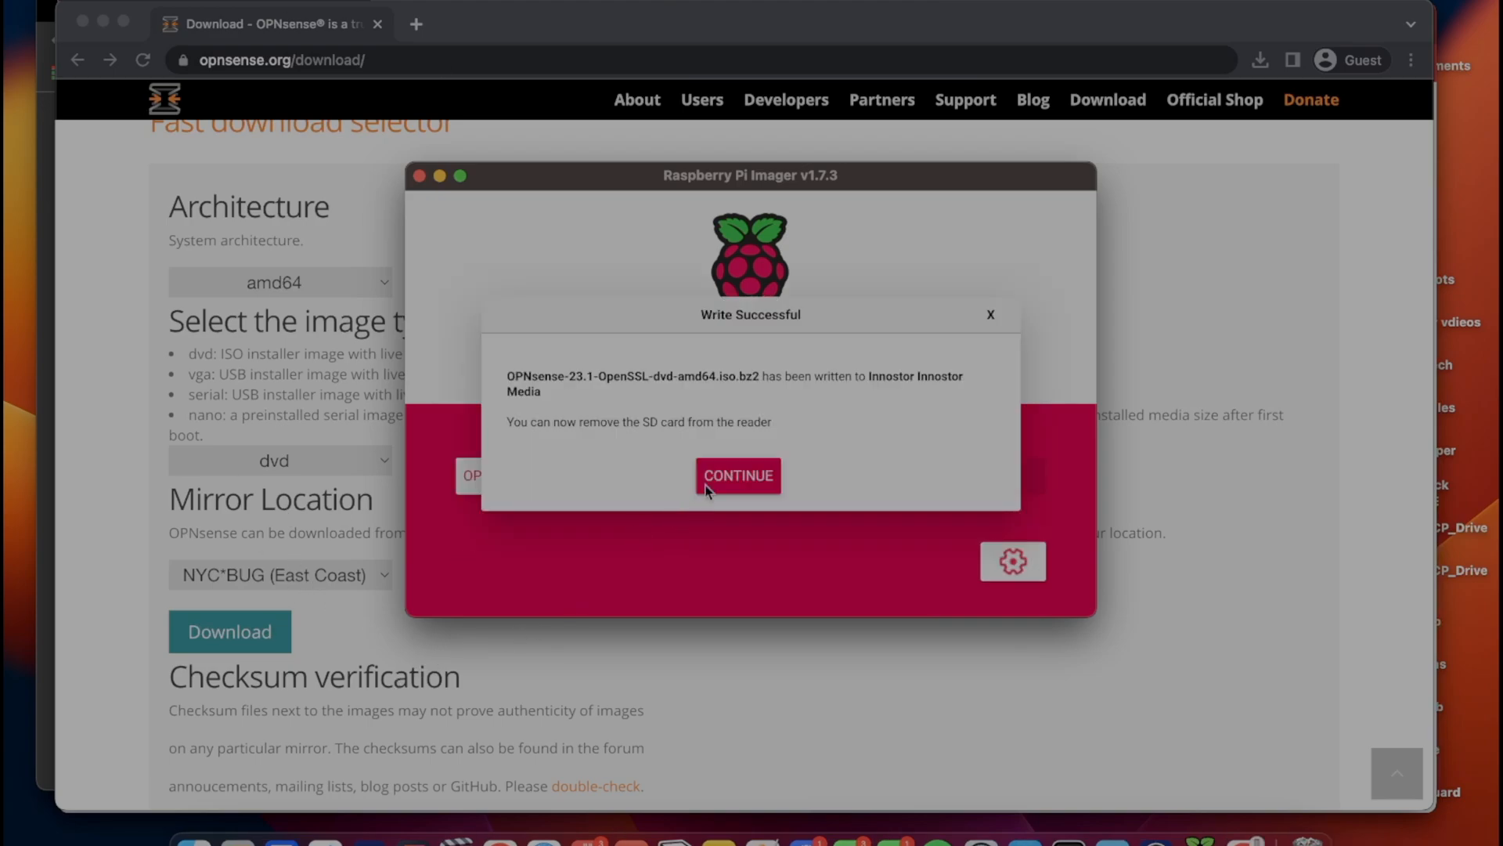
Dismiss the Write Successful notice once the OPNsense 23.1 image is written to the Innostor drive
{"action": "left_click", "coordinate": [738, 475]}
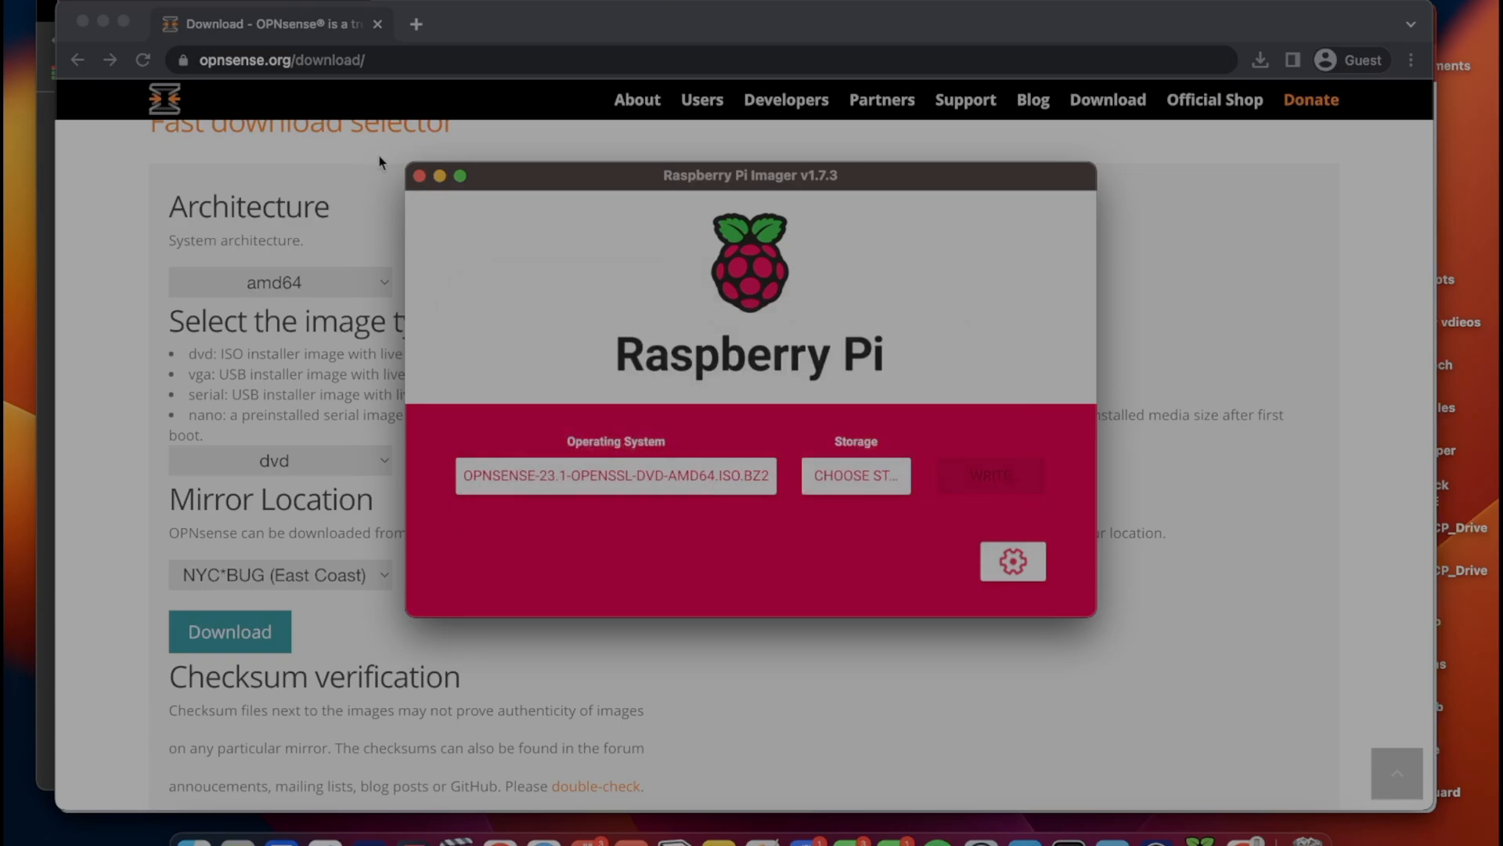